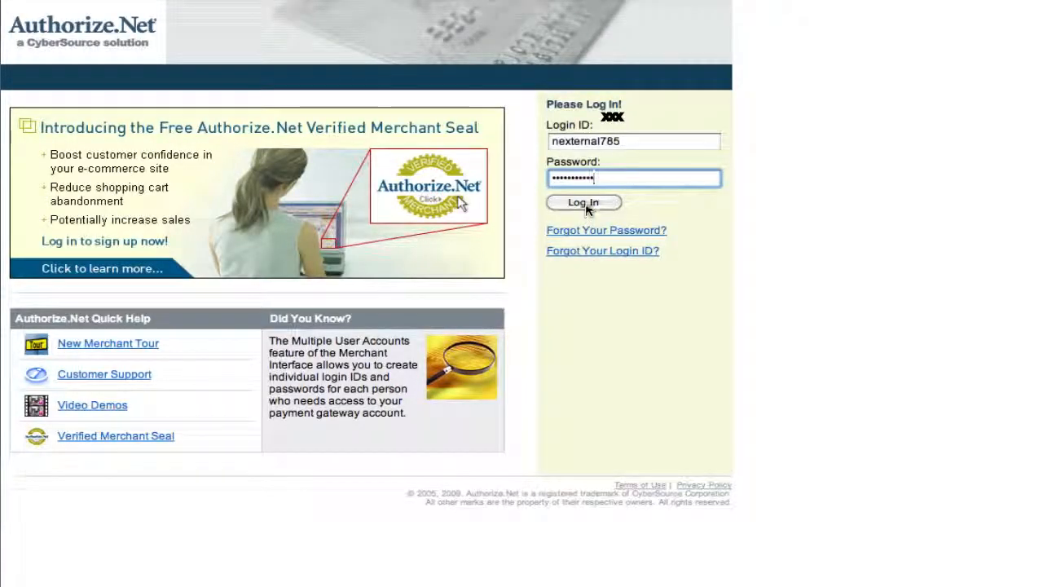
- Log in to Authorize.Net and open the Account Settings page
{"action": "left_click", "coordinate": [583, 202]}
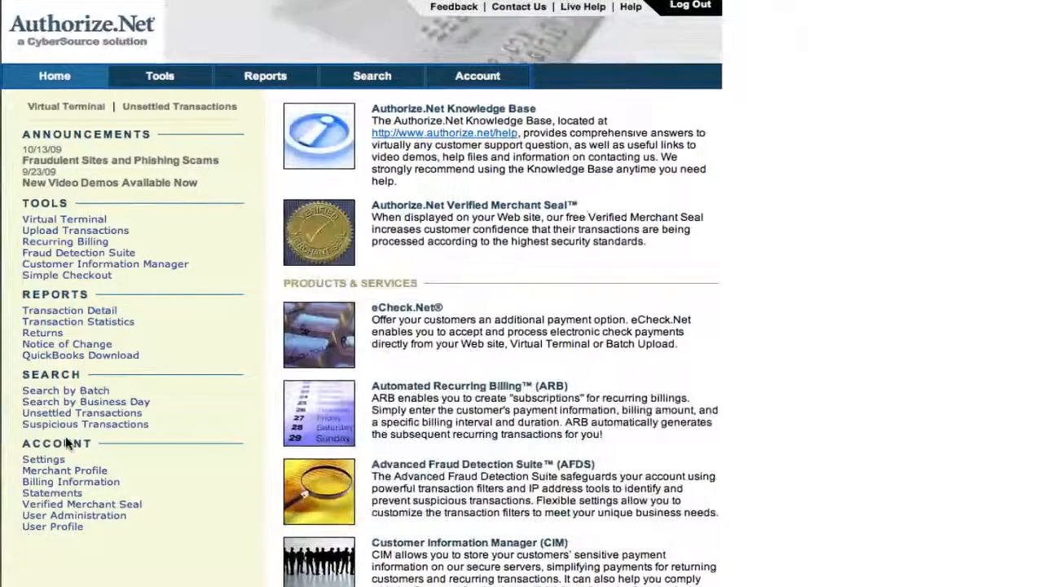
{"action": "left_click", "coordinate": [43, 459]}
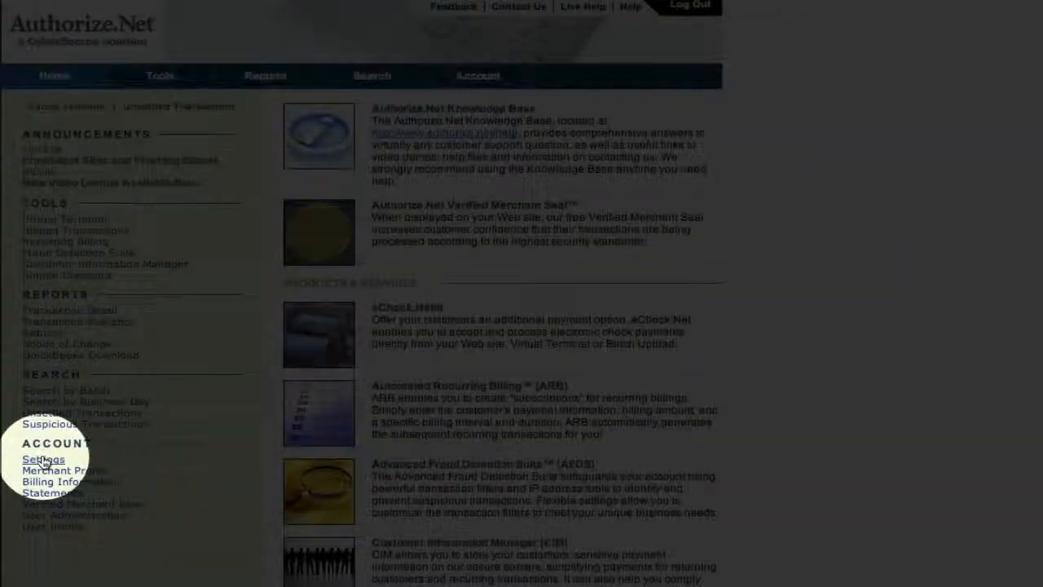
{"action": "left_click", "coordinate": [44, 458]}
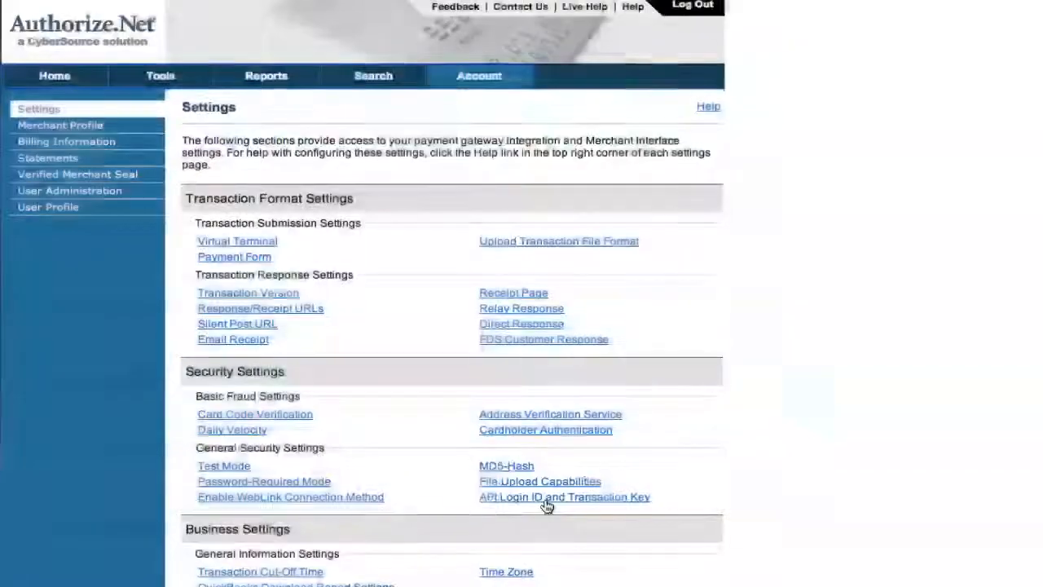
- View the API Login ID and Transaction Key, then switch to the Nexternal OMS login
{"action": "left_click", "coordinate": [564, 496]}
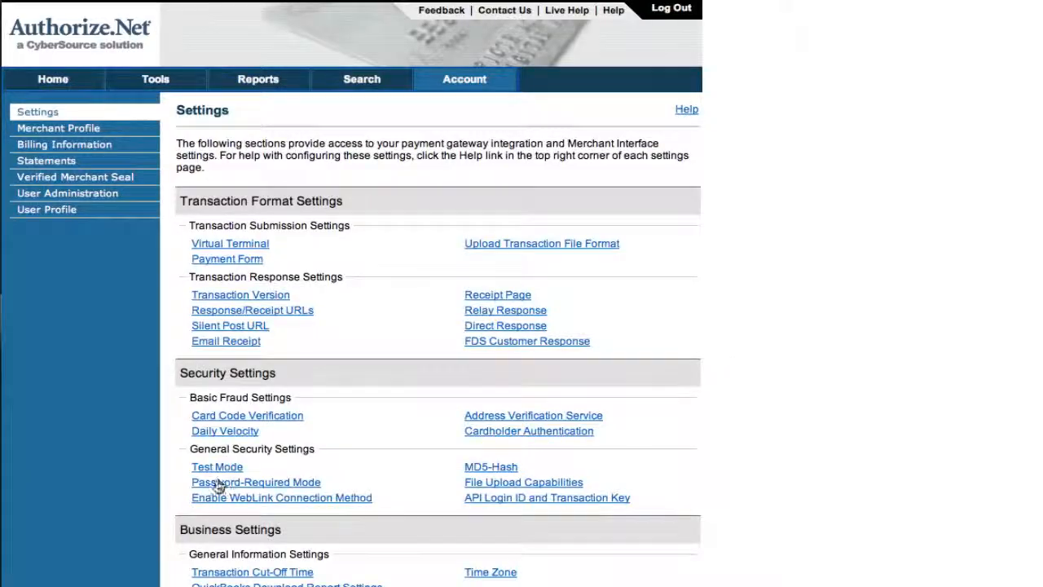
{"action": "left_click", "coordinate": [217, 466]}
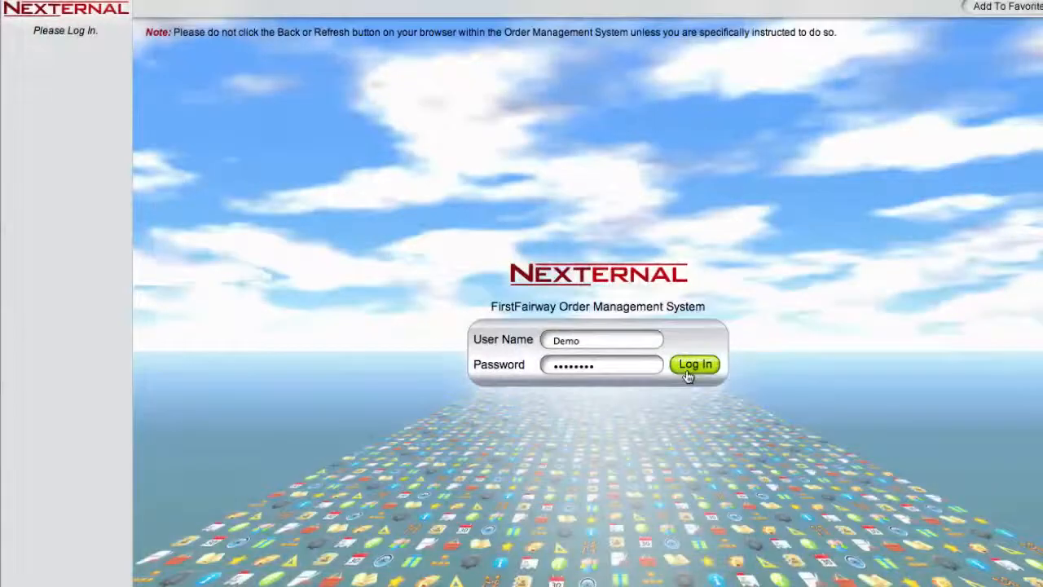
- Log in to Nexternal OMS and open the store Settings page
{"action": "left_click", "coordinate": [695, 364]}
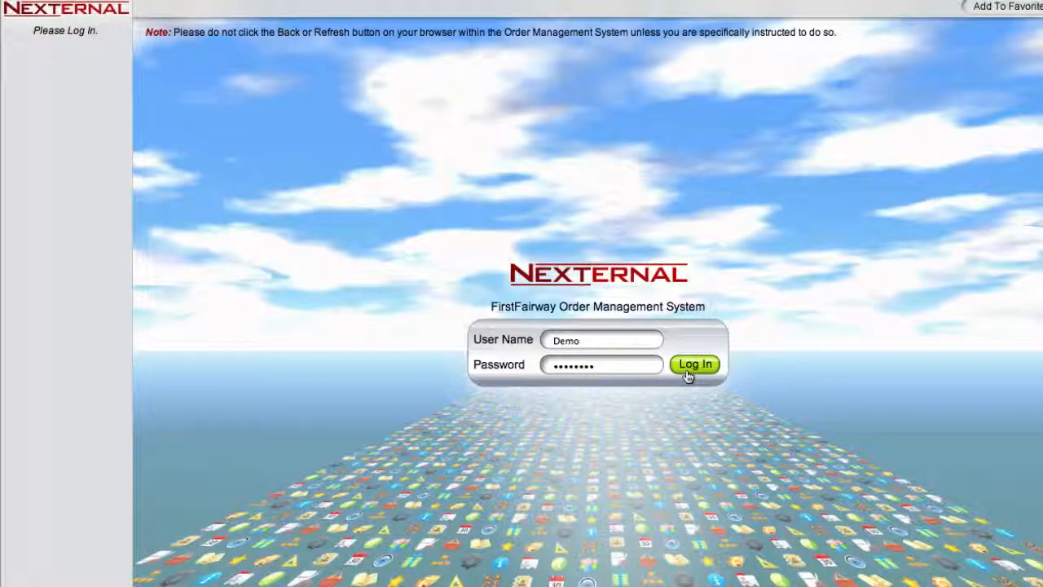
{"action": "left_click", "coordinate": [694, 365]}
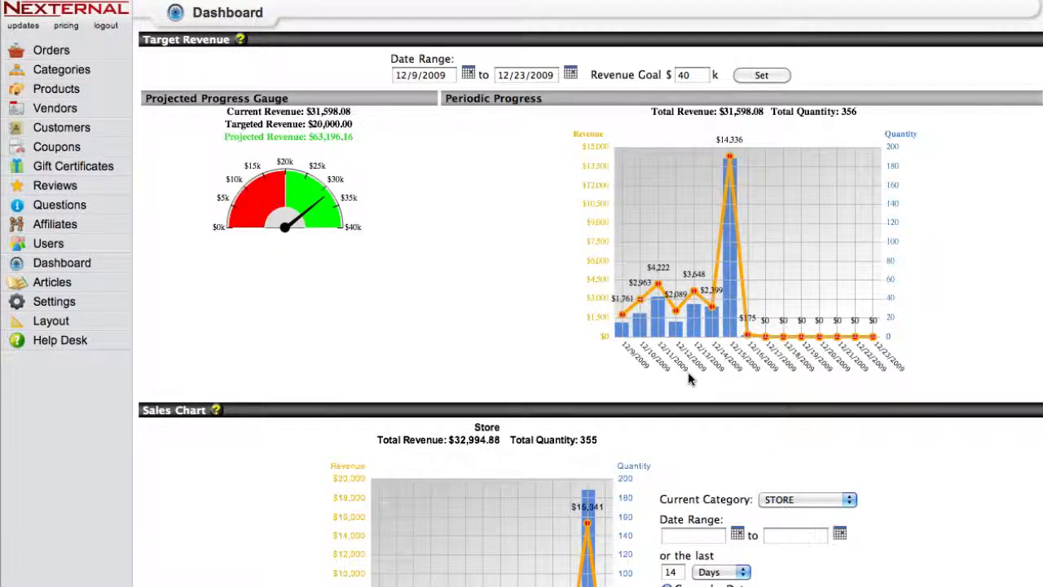
{"action": "mouse_move", "coordinate": [51, 282]}
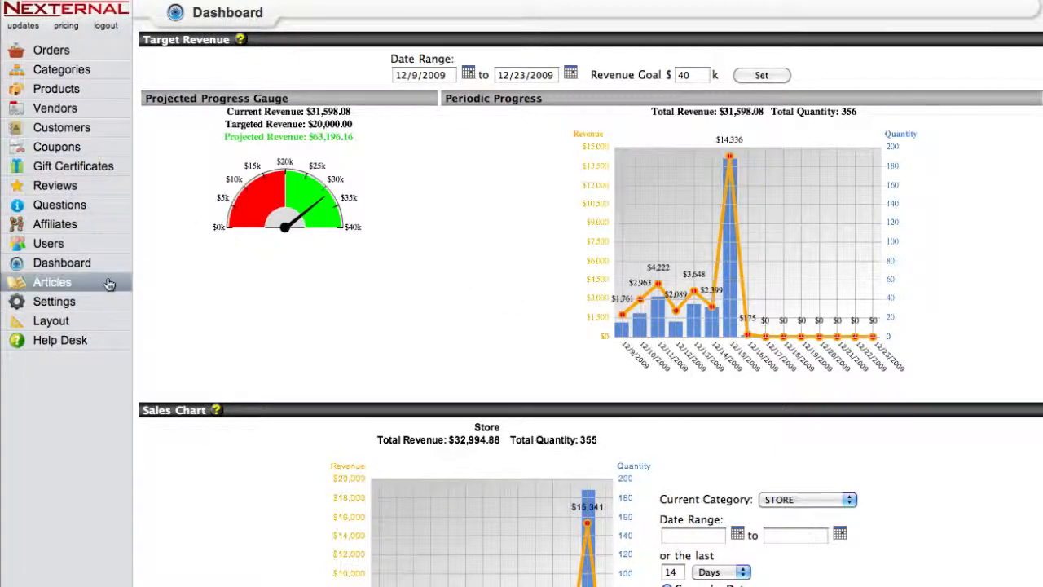
{"action": "mouse_move", "coordinate": [53, 301]}
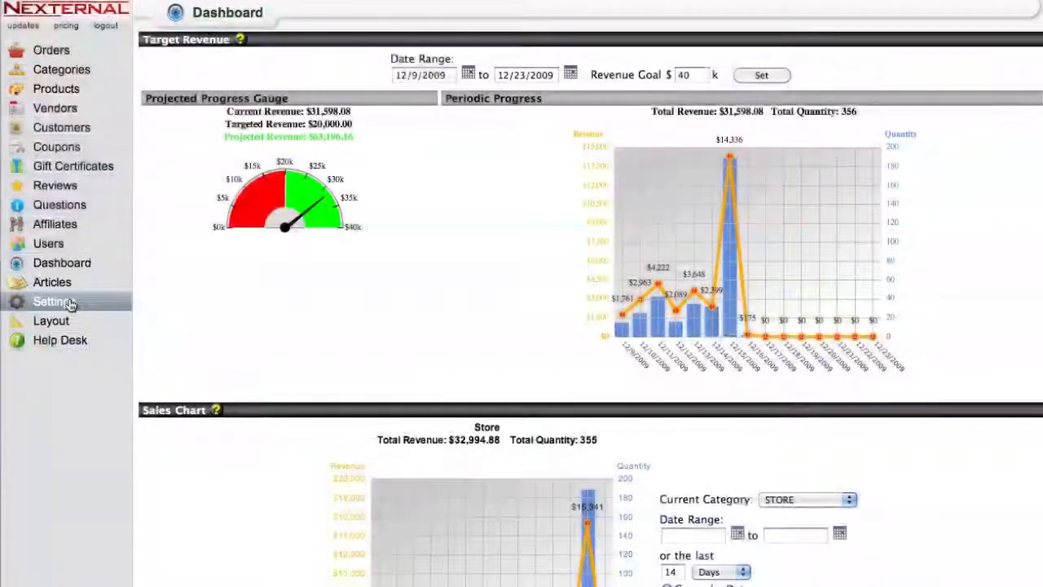
{"action": "left_click", "coordinate": [52, 301]}
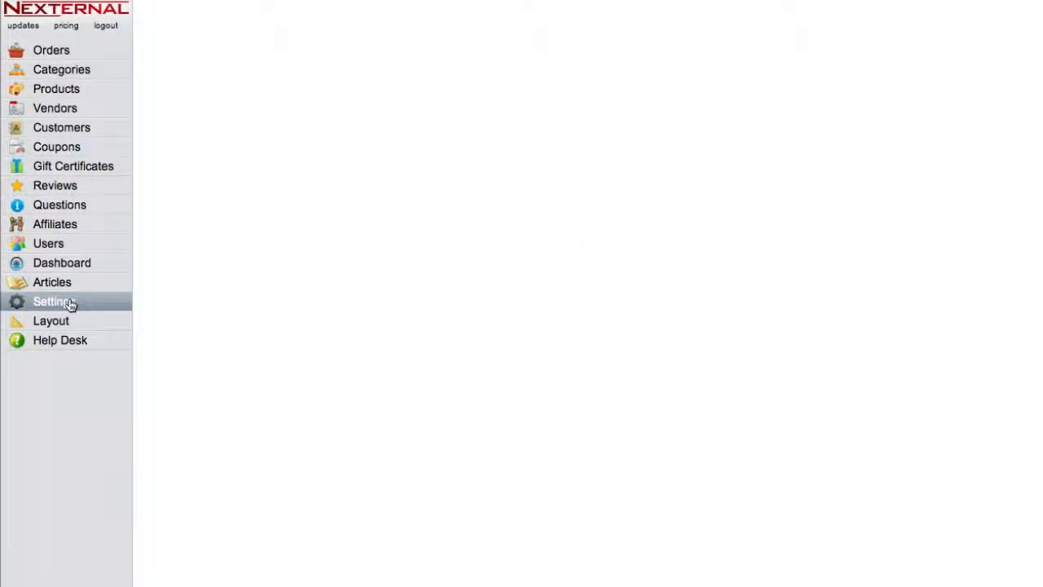
{"action": "left_click", "coordinate": [54, 302]}
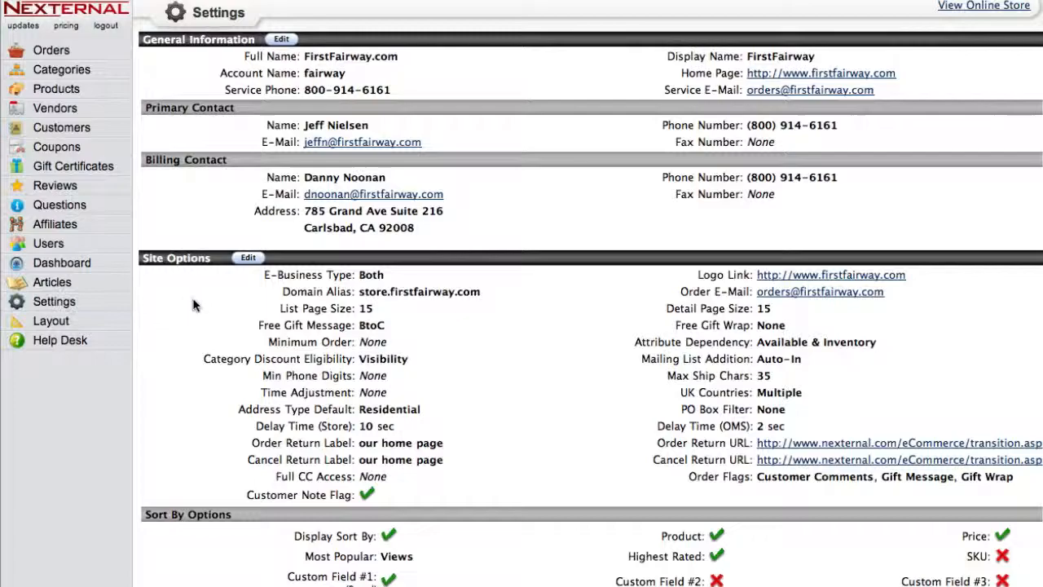
{"action": "mouse_move", "coordinate": [214, 299]}
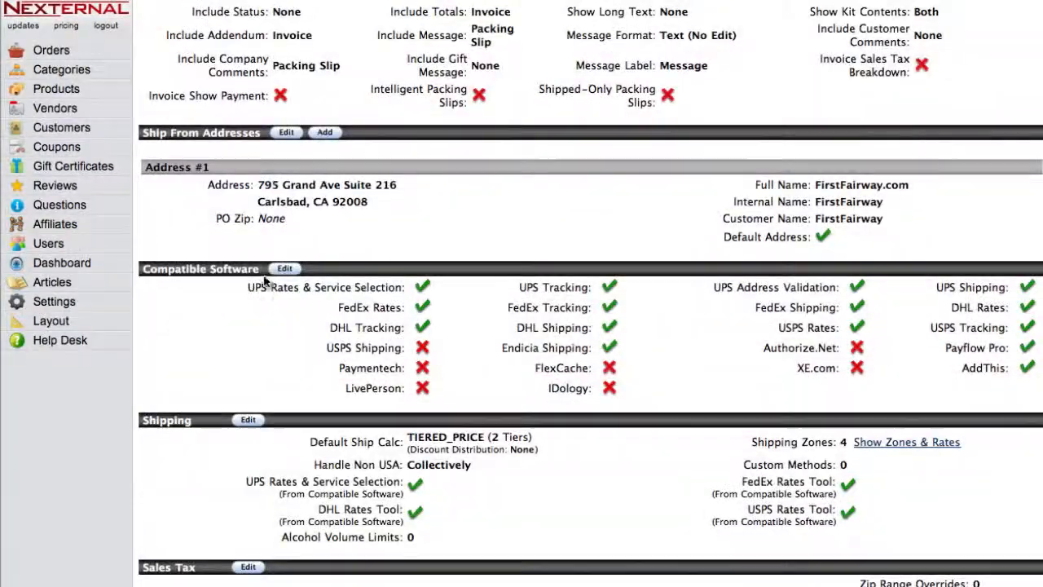
- Open the Compatible Software settings in edit mode
{"action": "left_click", "coordinate": [284, 268]}
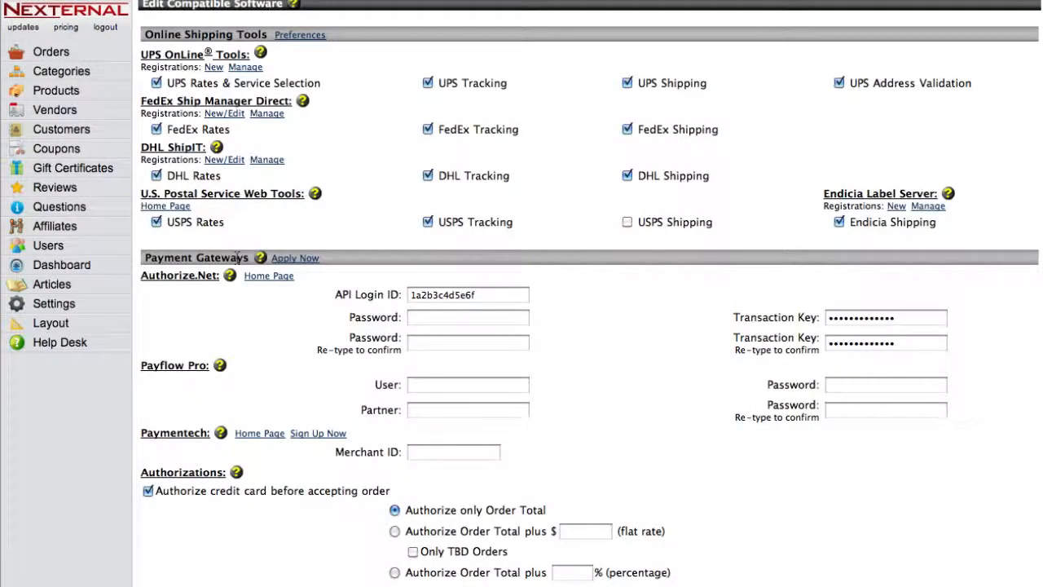
{"action": "mouse_move", "coordinate": [705, 306]}
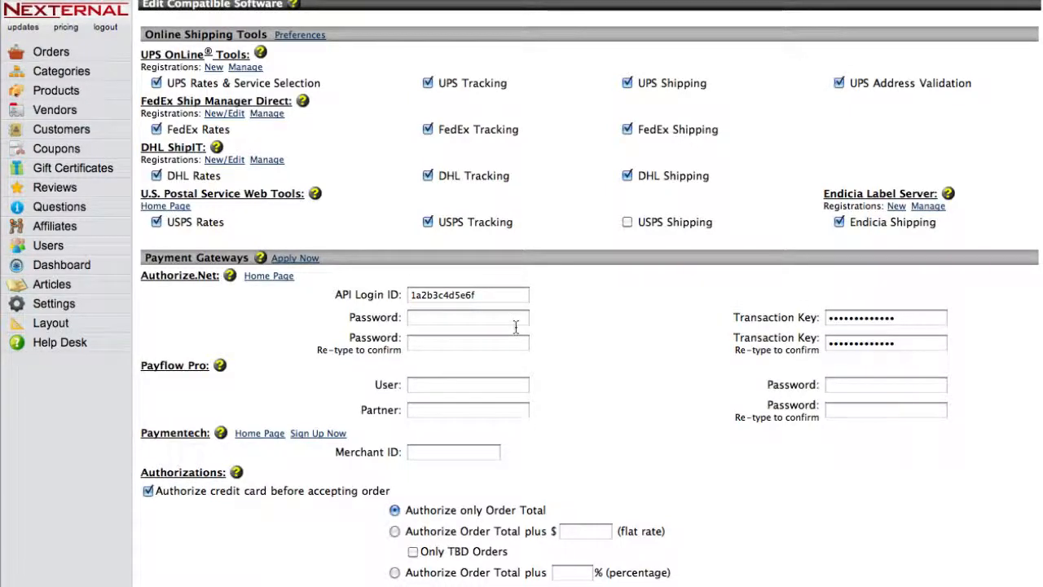
{"action": "left_click", "coordinate": [467, 342]}
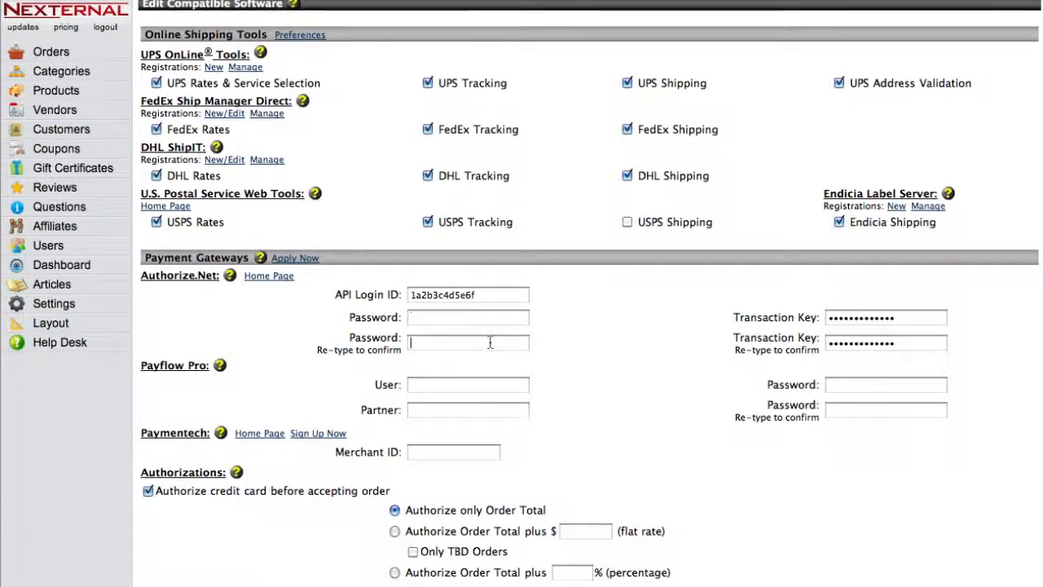
{"action": "scroll", "scroll_direction": "down", "scroll_amount": 3}
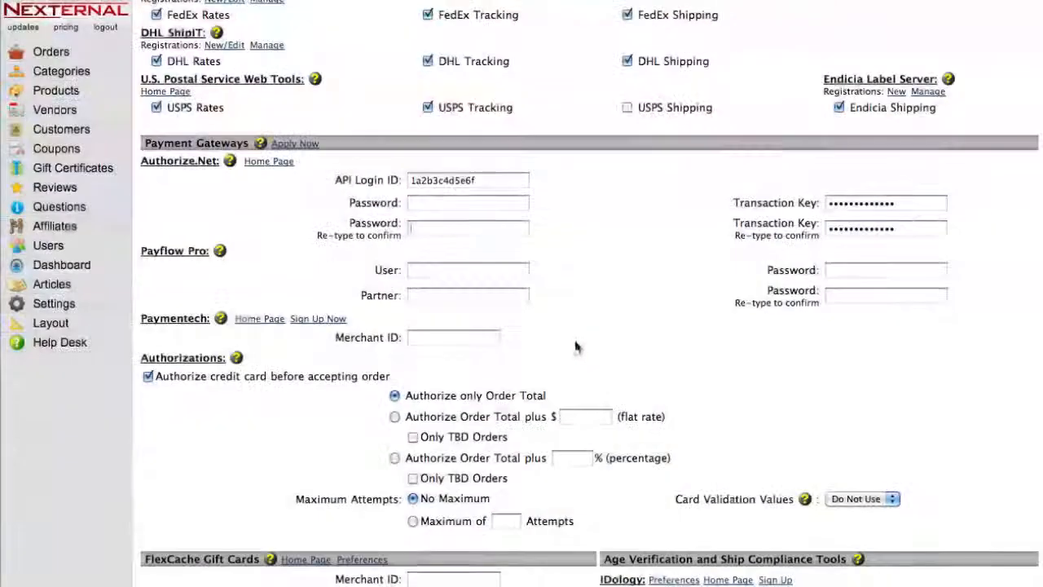
- Enter the Authorize.Net credentials, keep Card Validation Values at Do Not Use, save
{"action": "scroll", "scroll_direction": "down", "scroll_amount": 3}
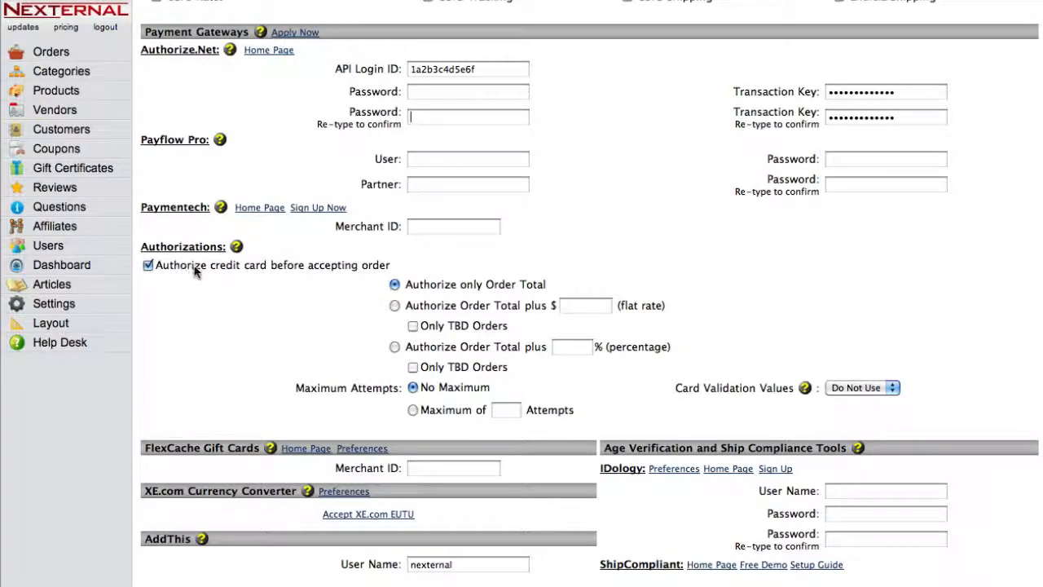
{"action": "mouse_move", "coordinate": [310, 276]}
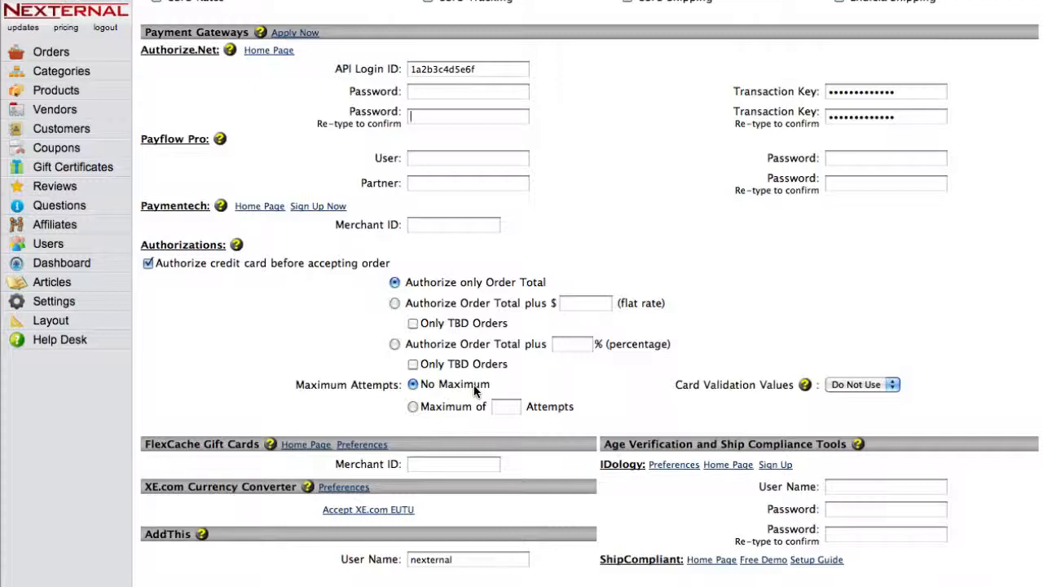
{"action": "mouse_move", "coordinate": [718, 401]}
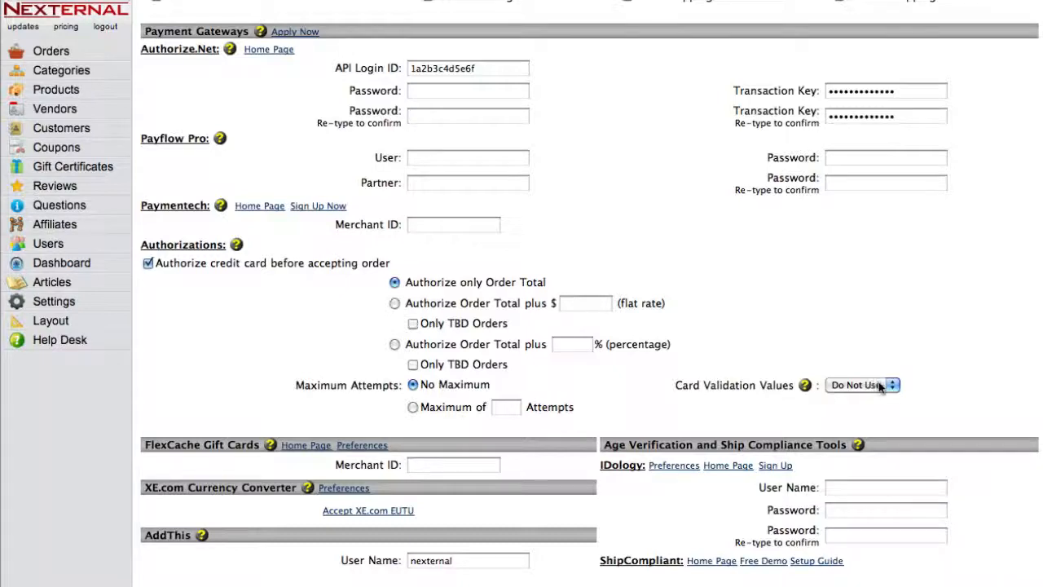
{"action": "left_click", "coordinate": [861, 385]}
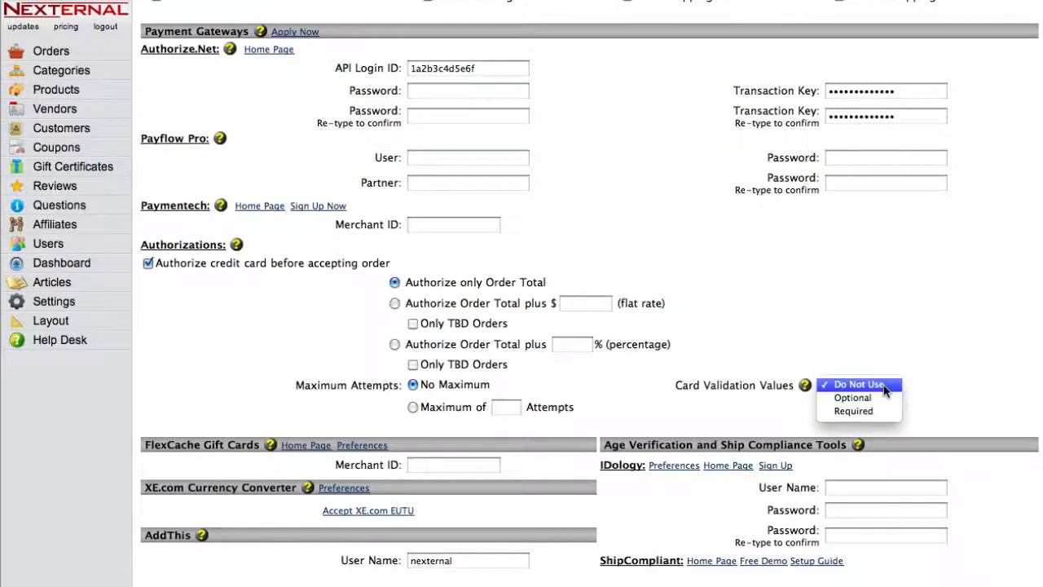
{"action": "left_click", "coordinate": [859, 384]}
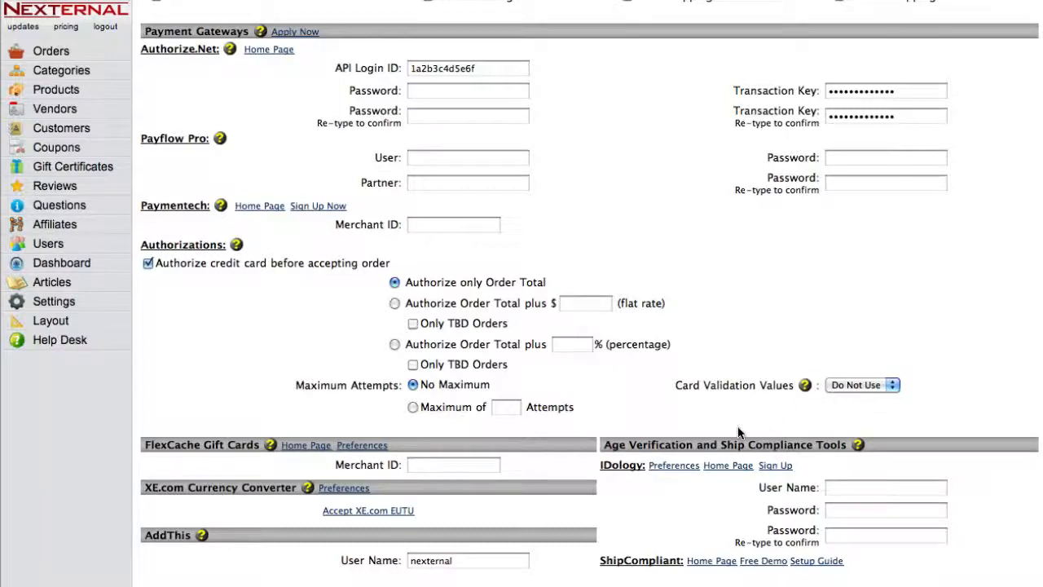
{"action": "scroll", "scroll_direction": "down", "scroll_amount": 3}
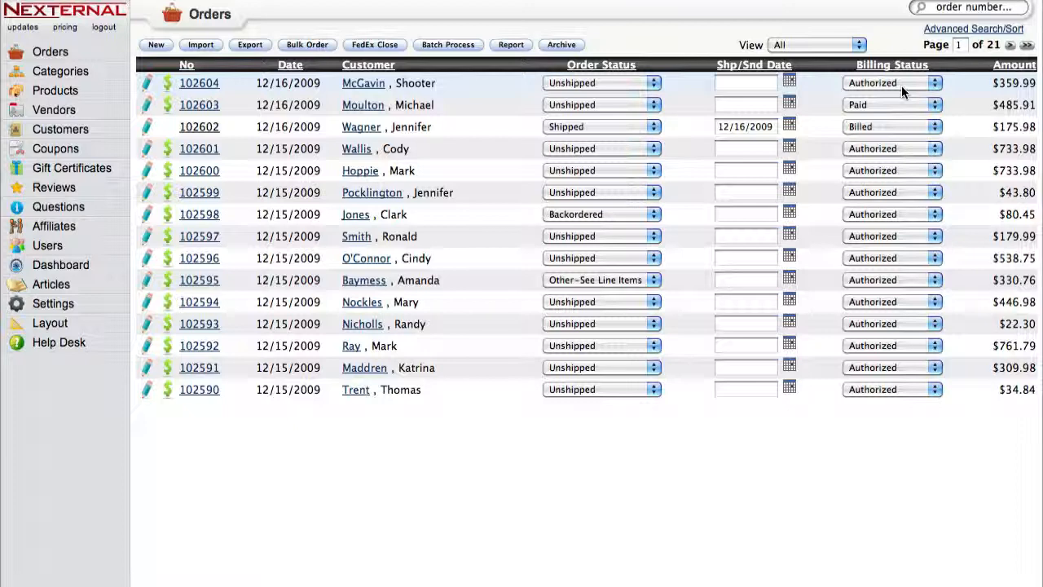
- Set order 102604's billing status to Paid in the Orders list
{"action": "left_click", "coordinate": [893, 82]}
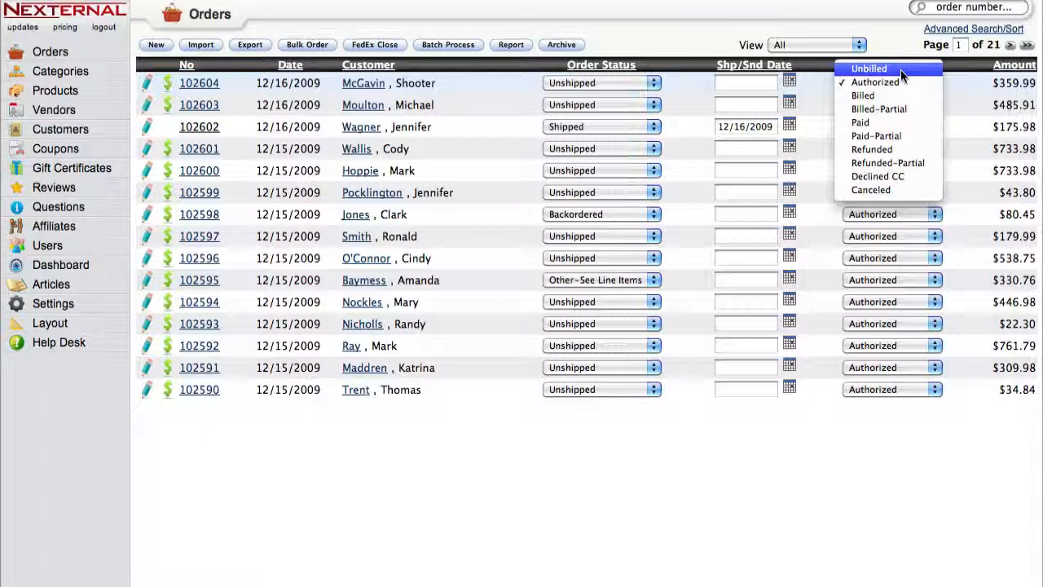
{"action": "left_click", "coordinate": [876, 82]}
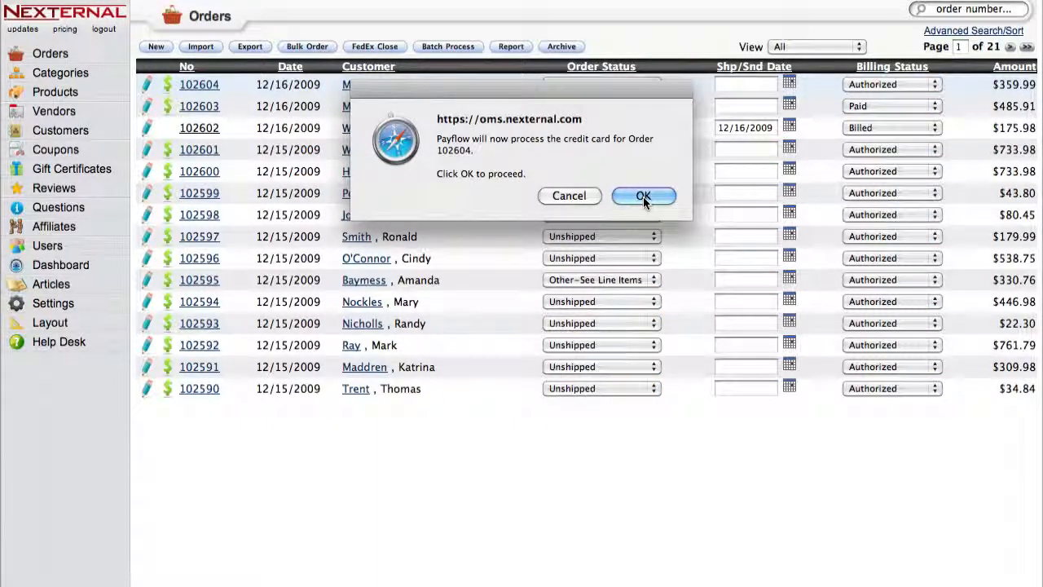
- Confirm the $359.99 card capture for order 102604 and close the results
{"action": "left_click", "coordinate": [643, 196]}
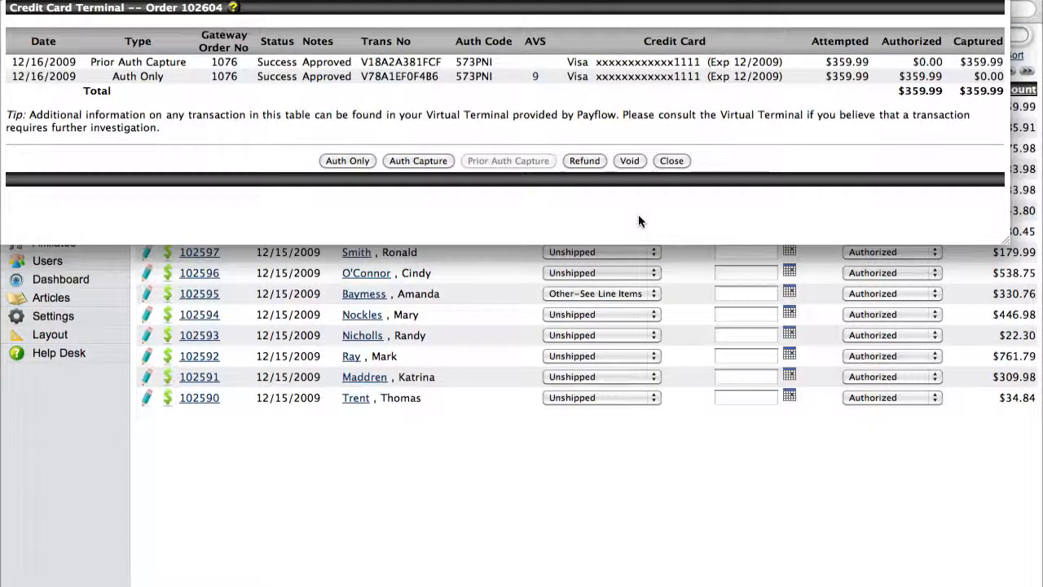
{"action": "mouse_move", "coordinate": [617, 205]}
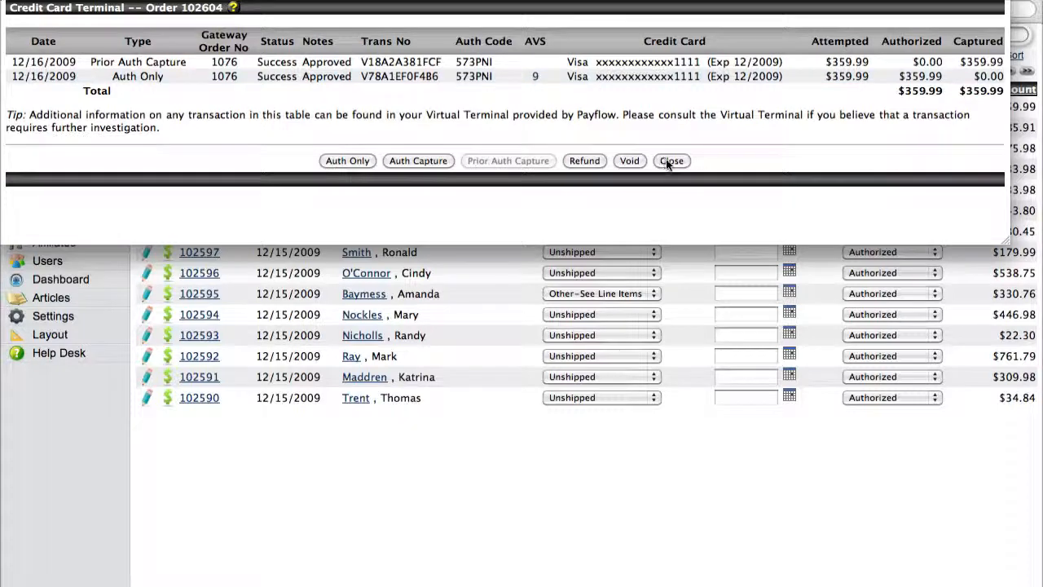
{"action": "left_click", "coordinate": [671, 161]}
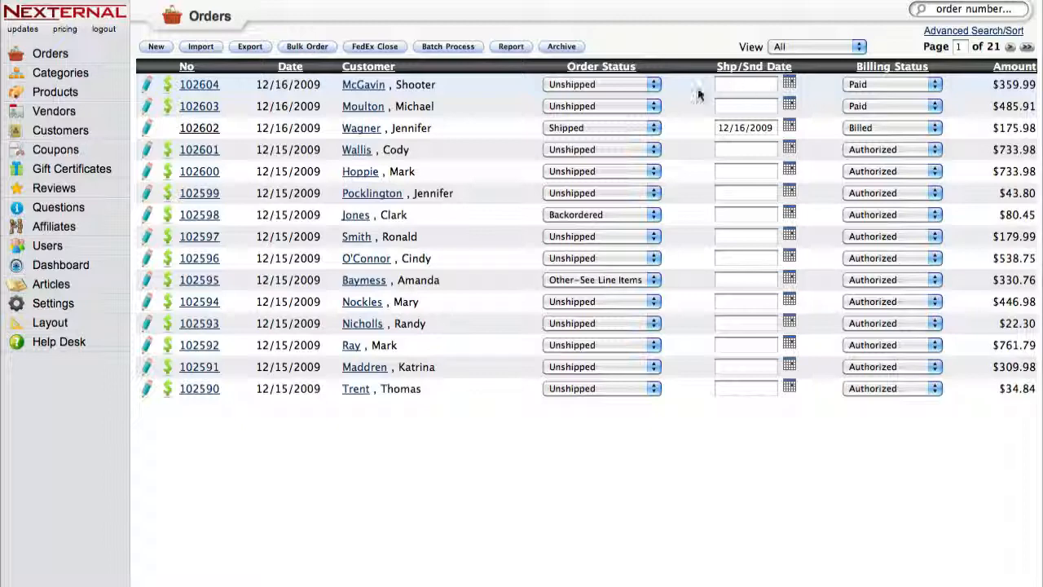
{"action": "mouse_move", "coordinate": [216, 88]}
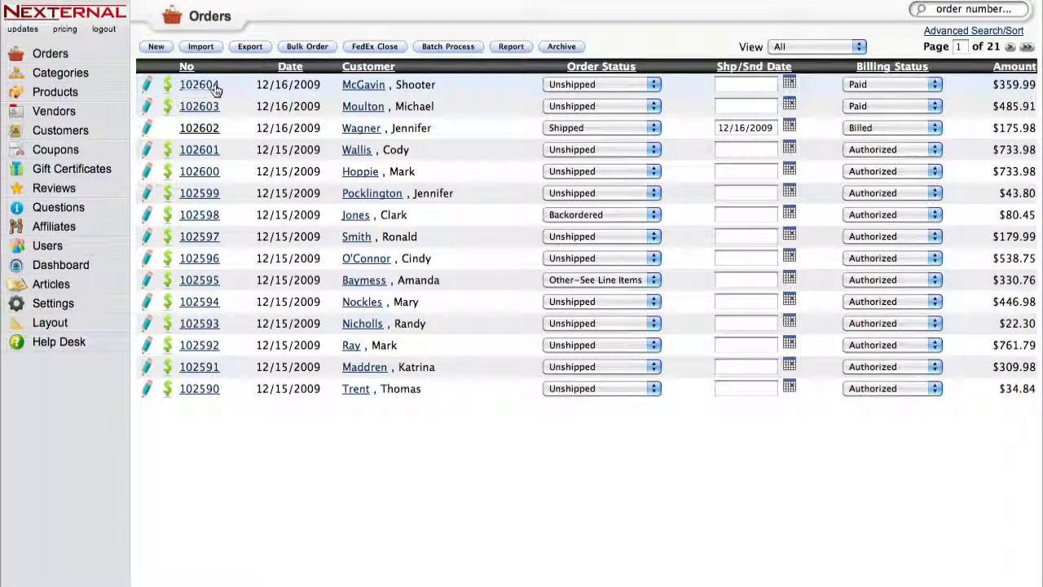
{"action": "left_click", "coordinate": [199, 84]}
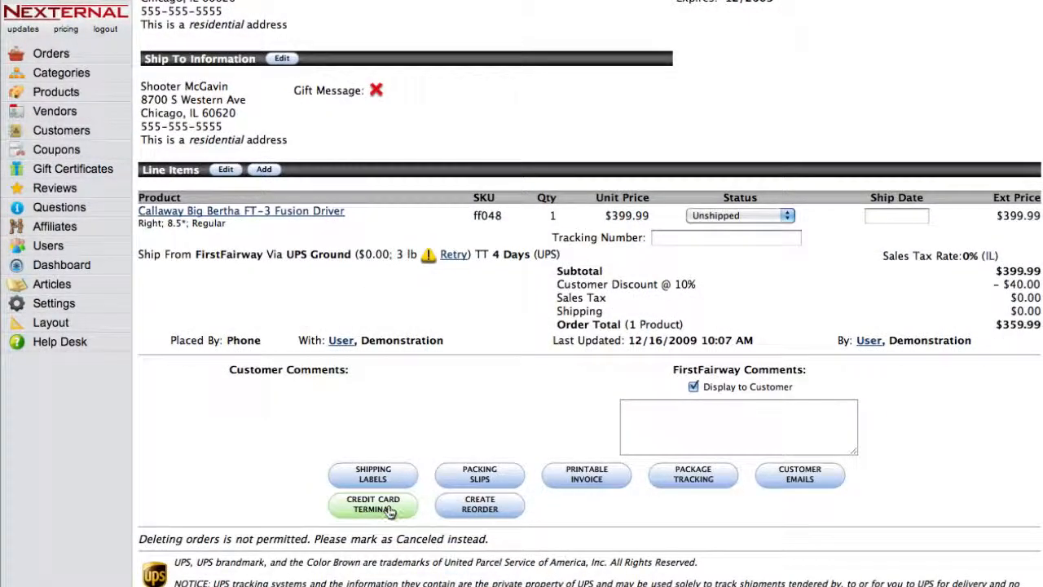
{"action": "left_click", "coordinate": [373, 503]}
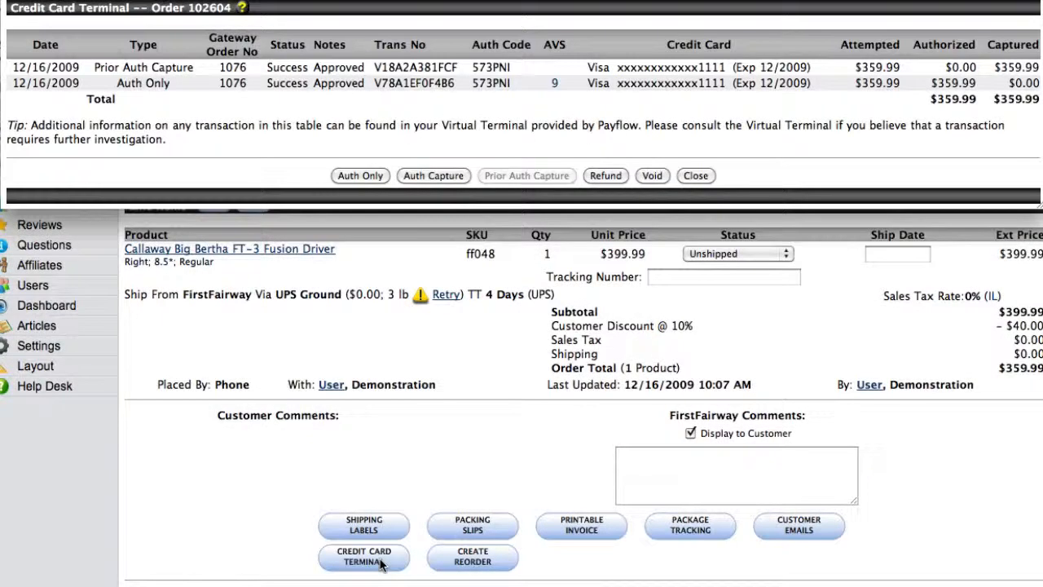
{"action": "mouse_move", "coordinate": [477, 119]}
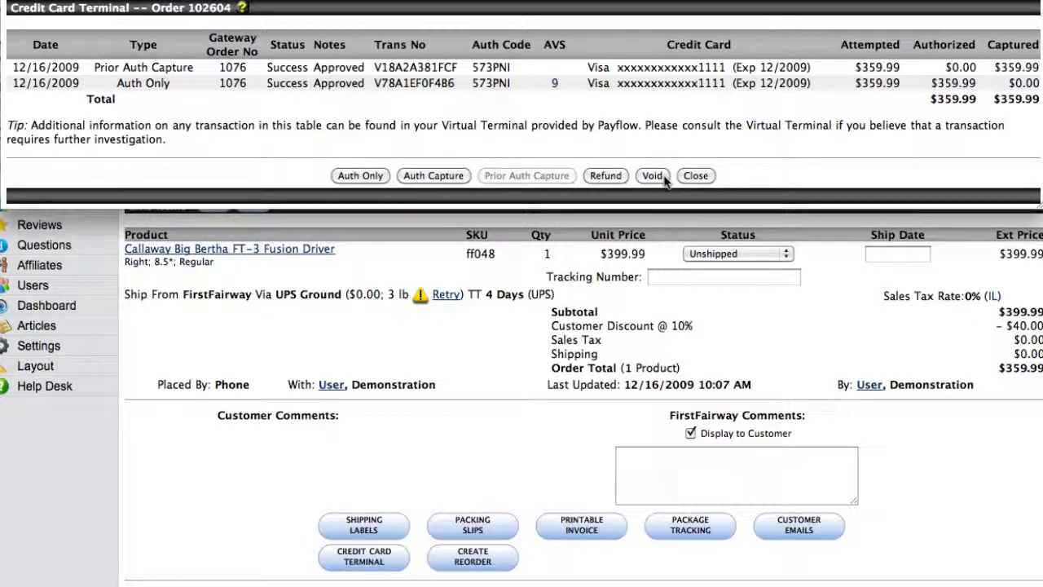
{"action": "left_click", "coordinate": [696, 175]}
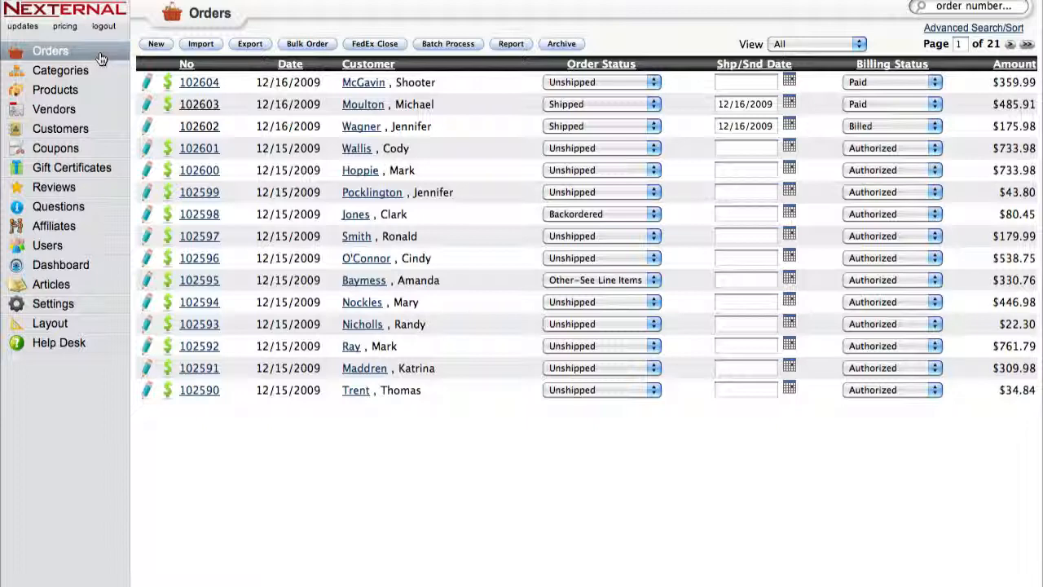
{"action": "mouse_move", "coordinate": [100, 58]}
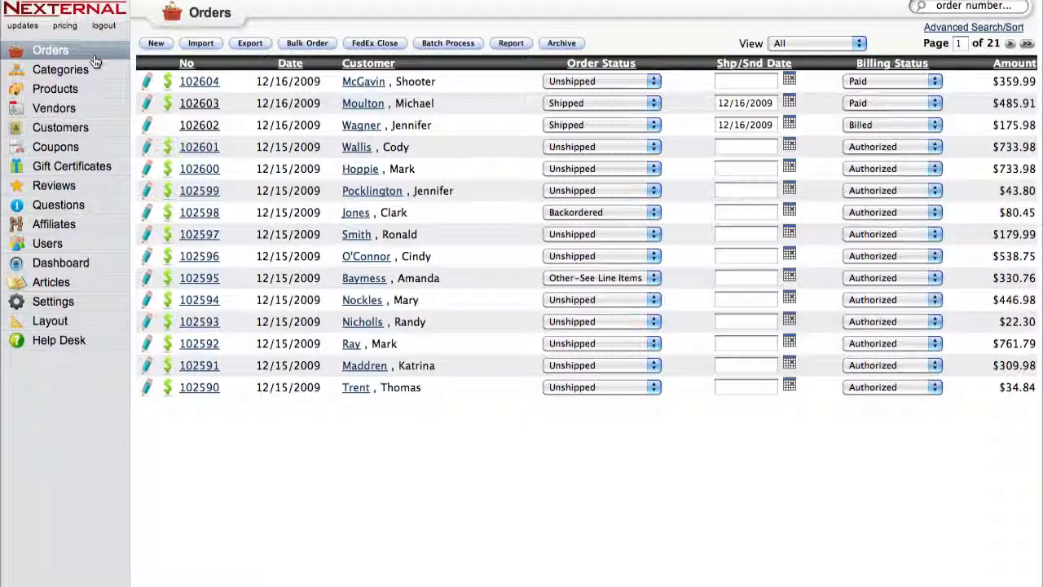
- Reload the Orders list and open the Batch Process page
{"action": "left_click", "coordinate": [447, 42]}
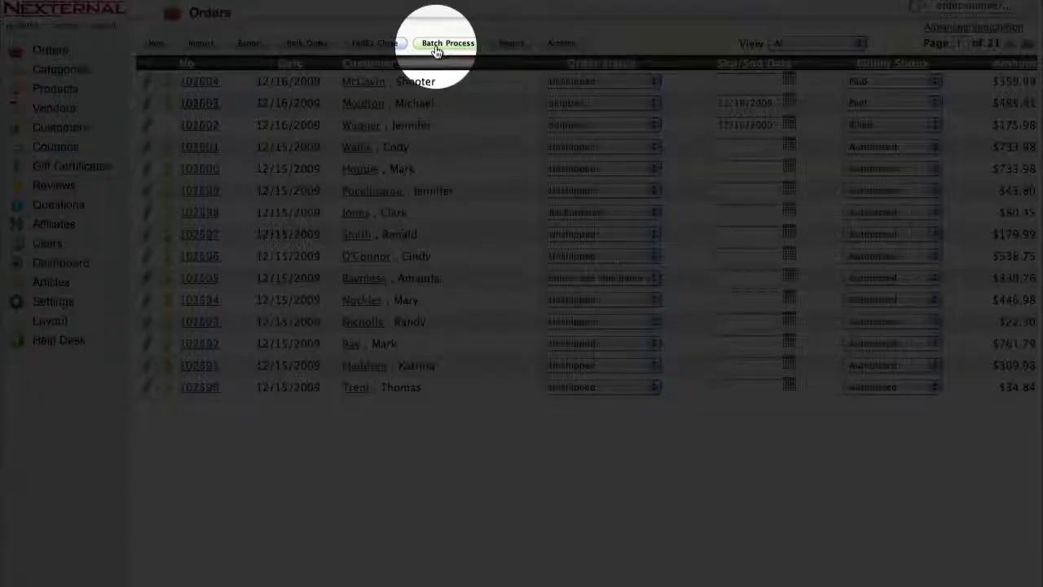
{"action": "left_click", "coordinate": [447, 42]}
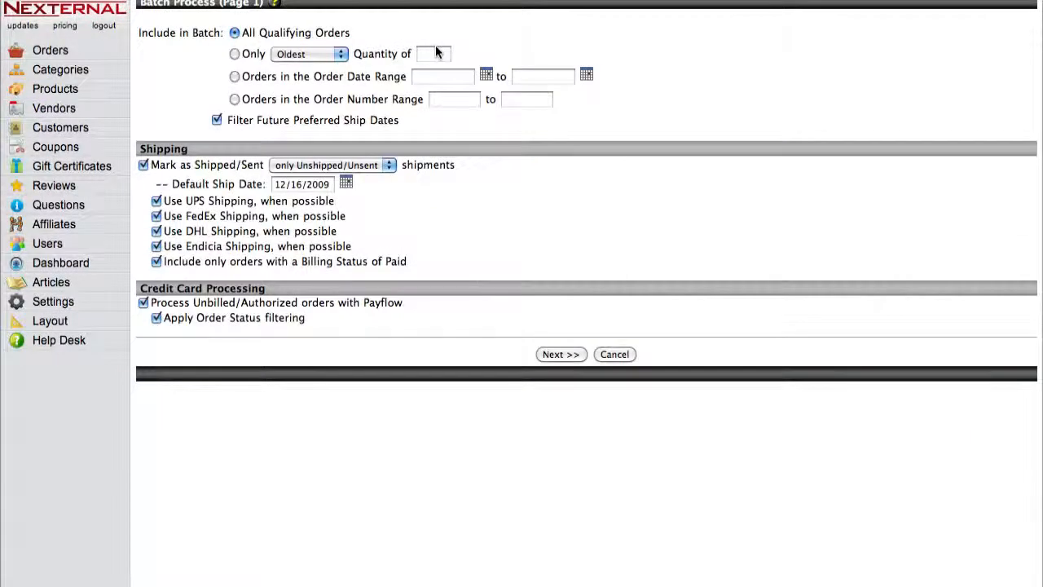